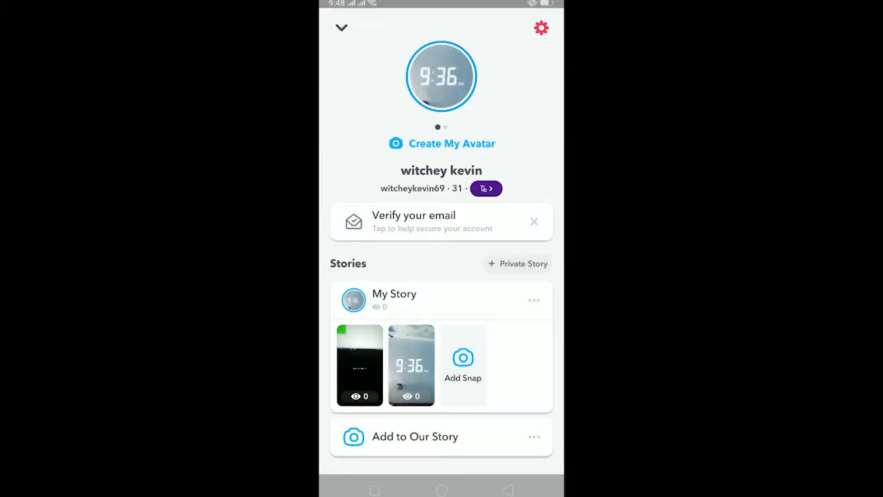
# Open Snapchat Settings from the profile page's top-right gear icon.
pyautogui.click(541, 27)
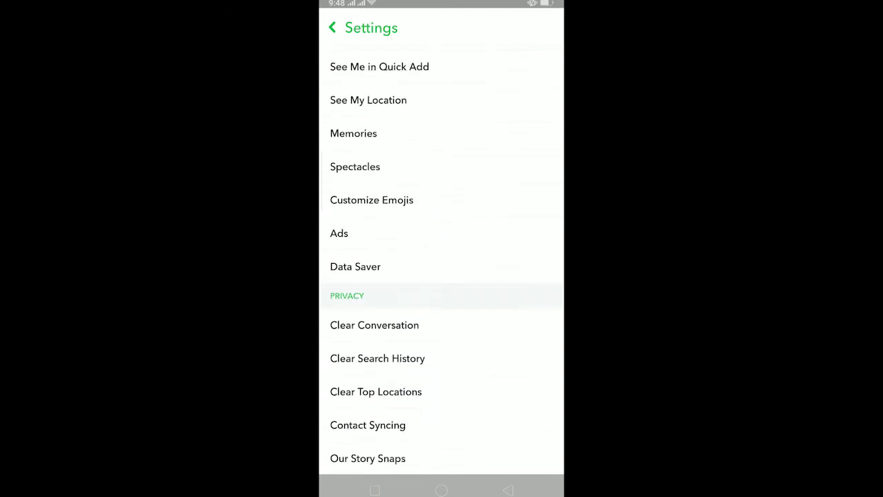
# Open the Clear Conversation list under Privacy and begin clearing the top conversation.
pyautogui.click(374, 325)
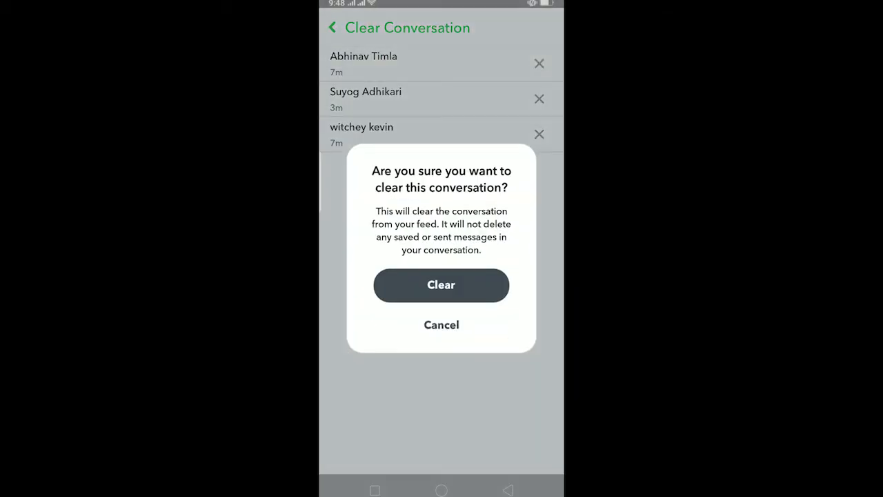
# Confirm clearing the top conversation, leaving two, and return to Settings.
pyautogui.click(441, 284)
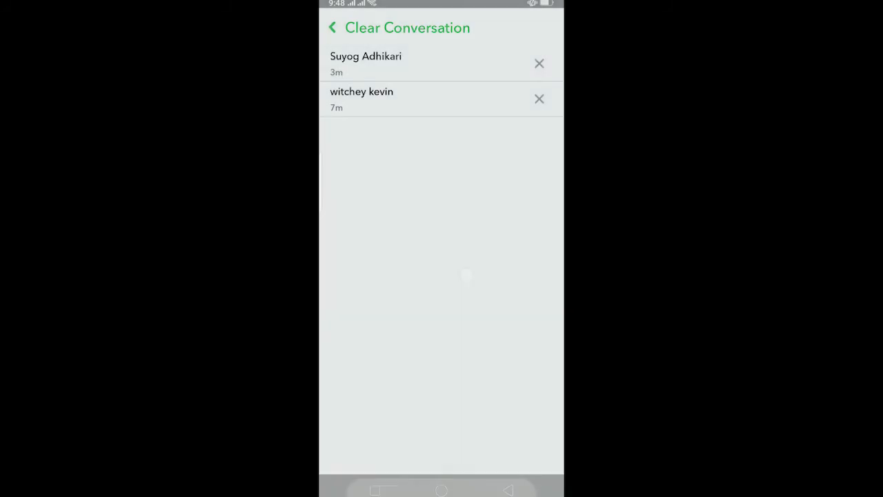
pyautogui.click(329, 28)
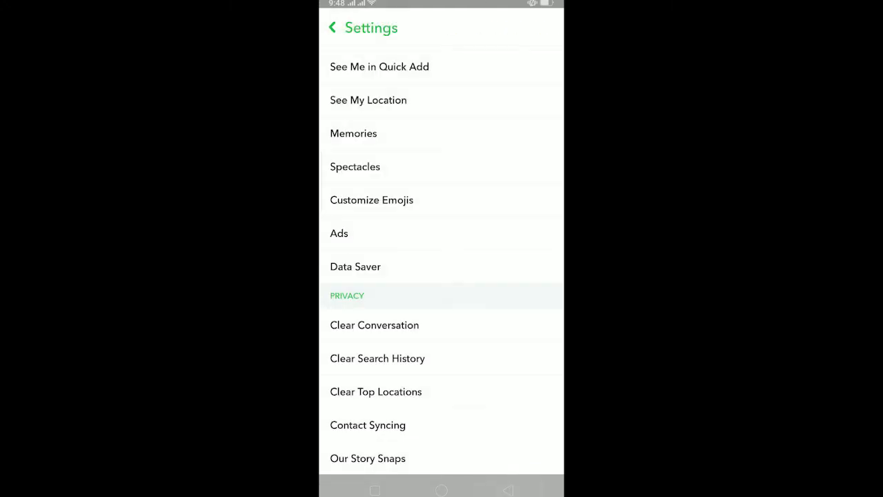